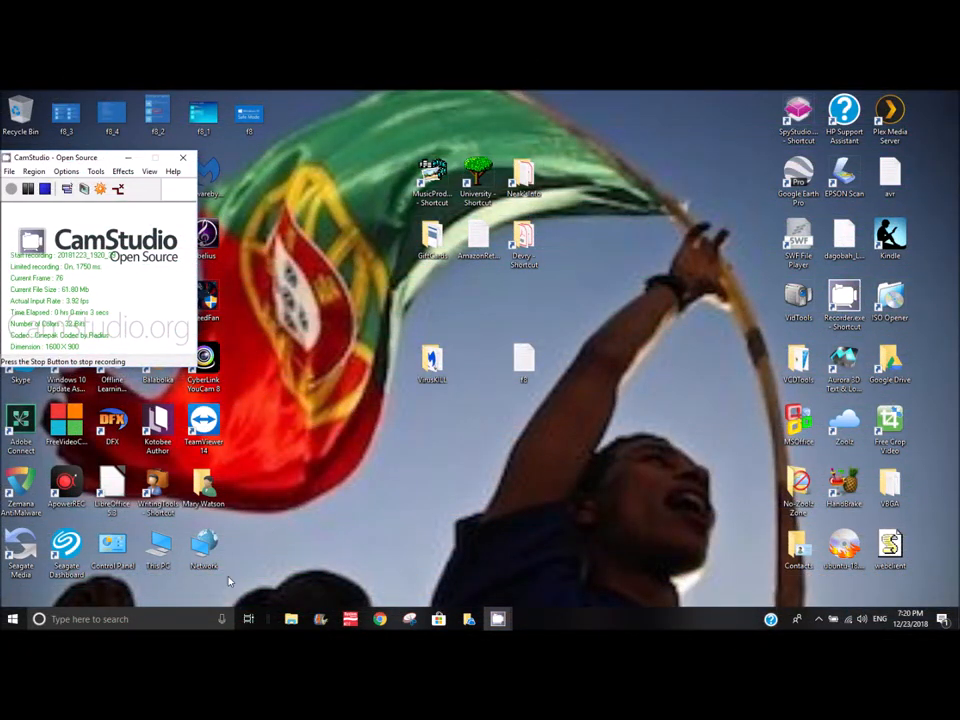
mouse_move(170, 590)
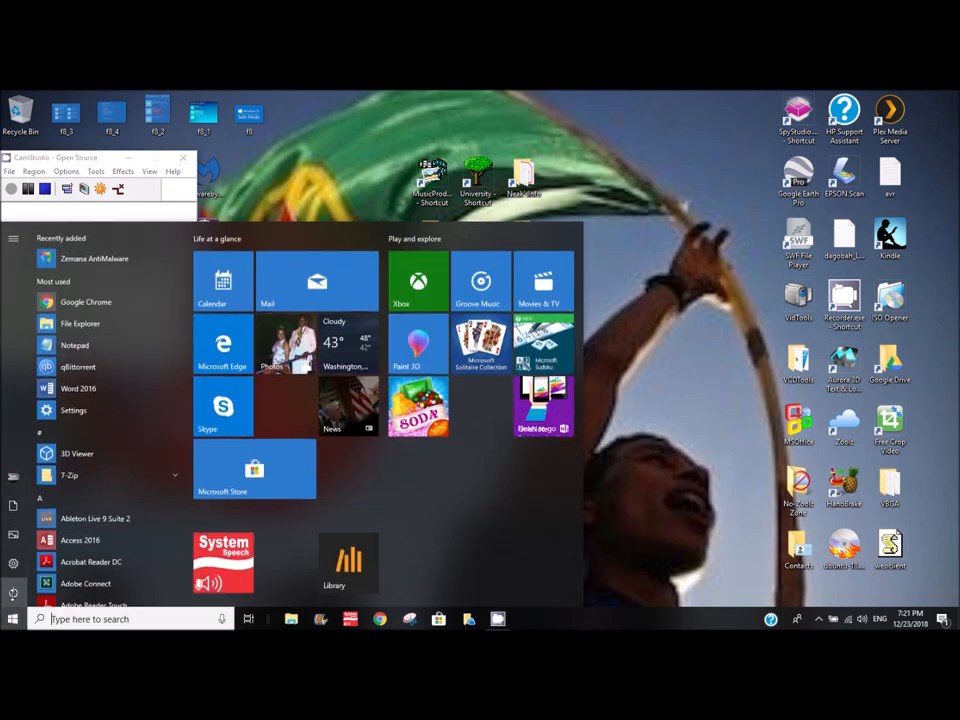
Step: Restart the PC from the Start menu's power options into the advanced startup recovery screen
left_click(12, 592)
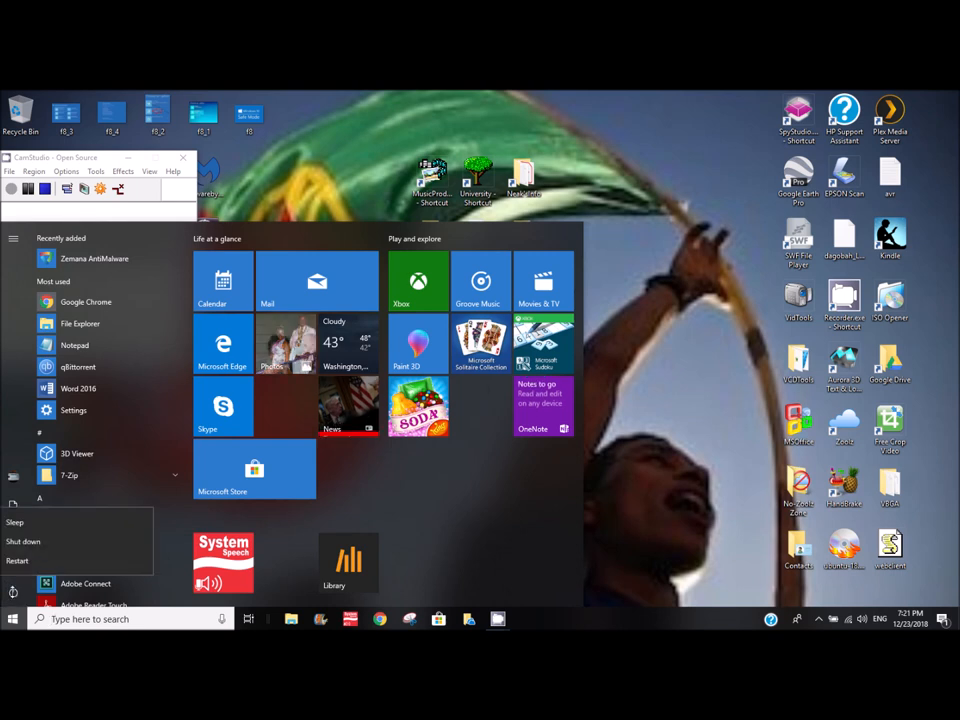
mouse_move(24, 540)
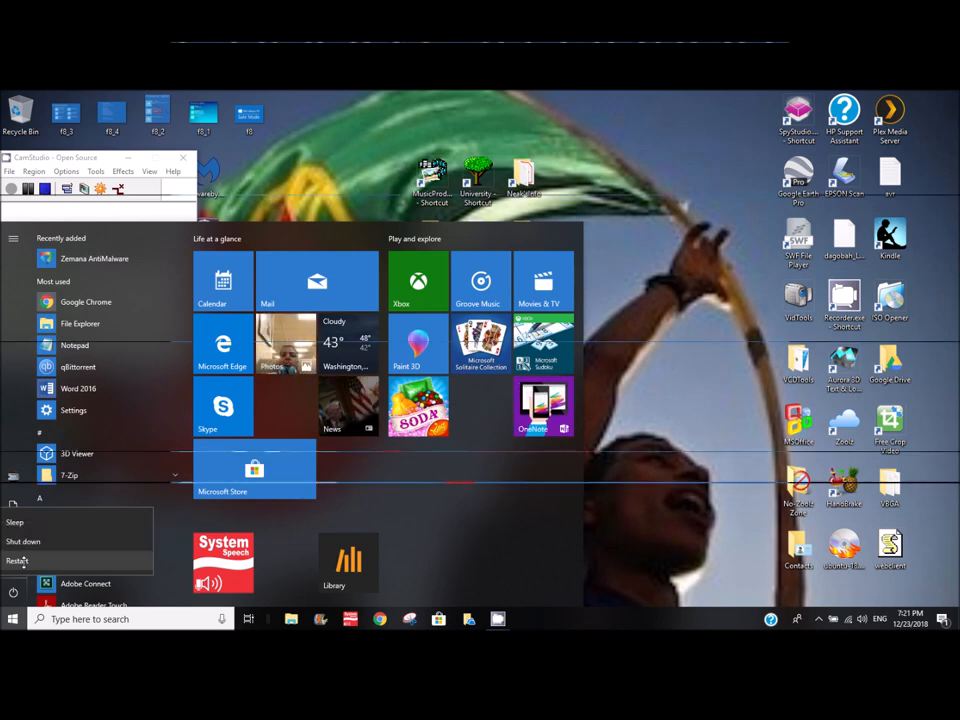
left_click(16, 560)
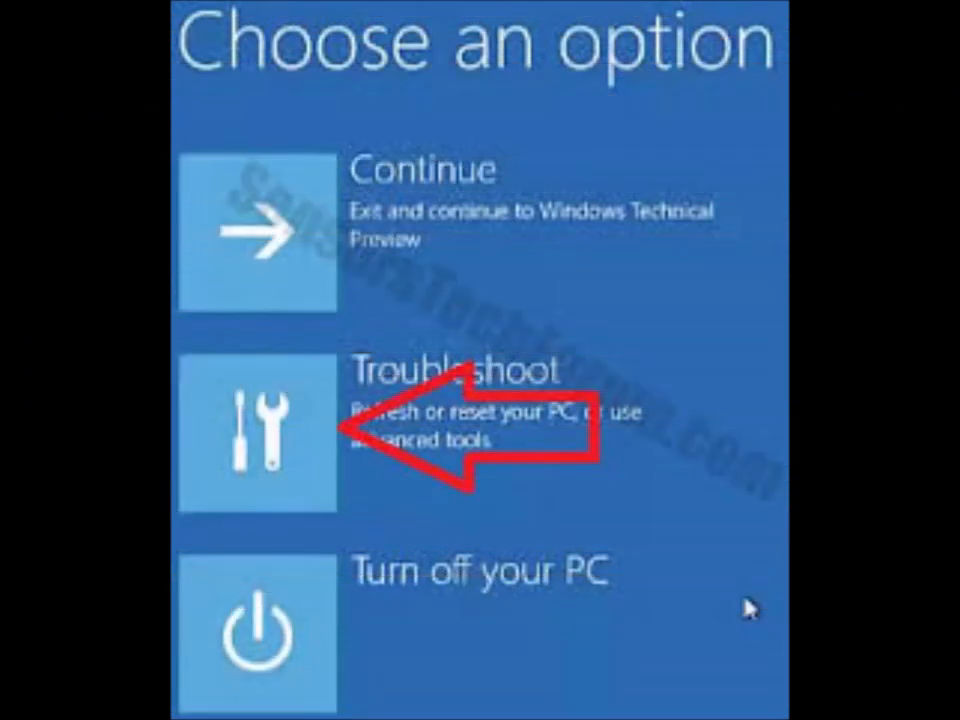
Step: Use Recovery settings' Advanced startup 'Restart now' to reboot toward the recovery menu again
left_click(256, 436)
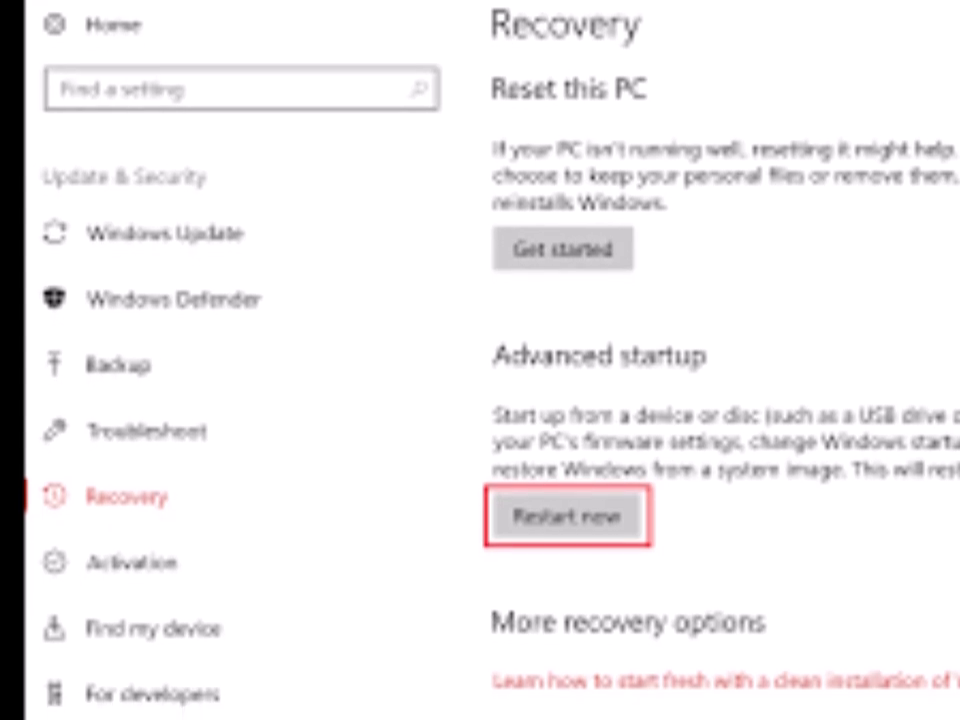
scroll("down", 3)
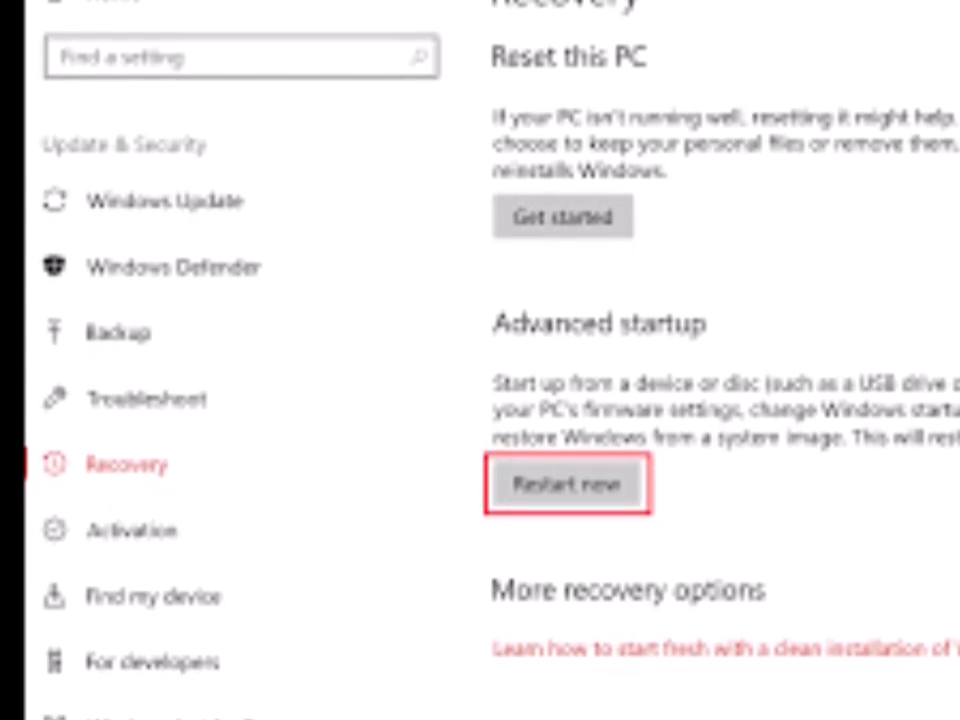
left_click(568, 484)
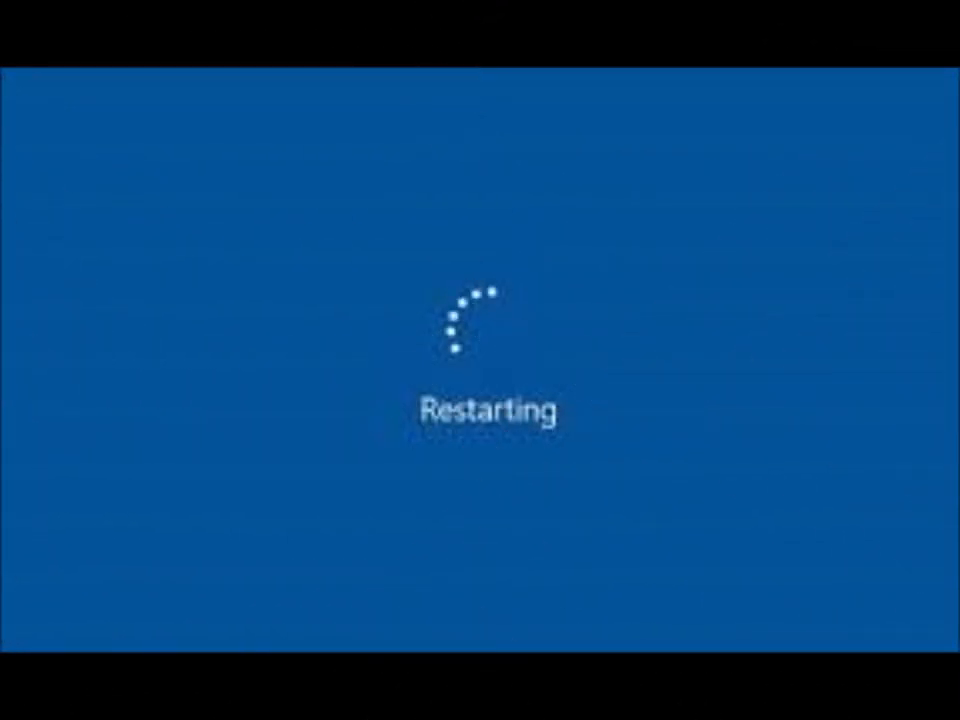